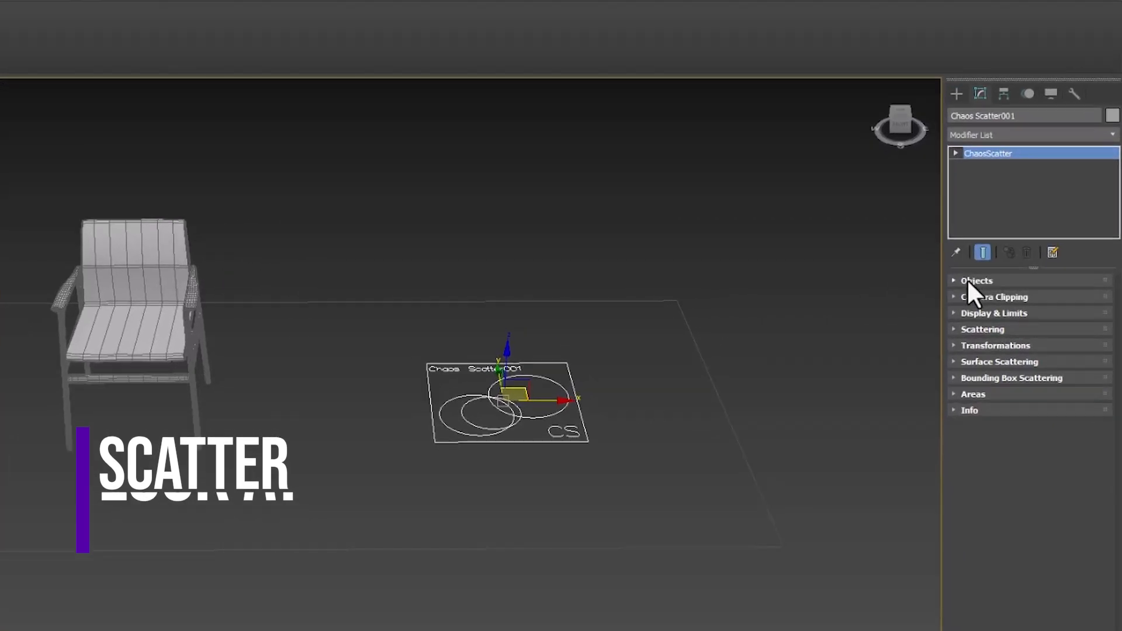
Add the grey plane as the Chaos Scatter distribute-on surface for the chairs.
{"action": "left_click", "coordinate": [976, 279]}
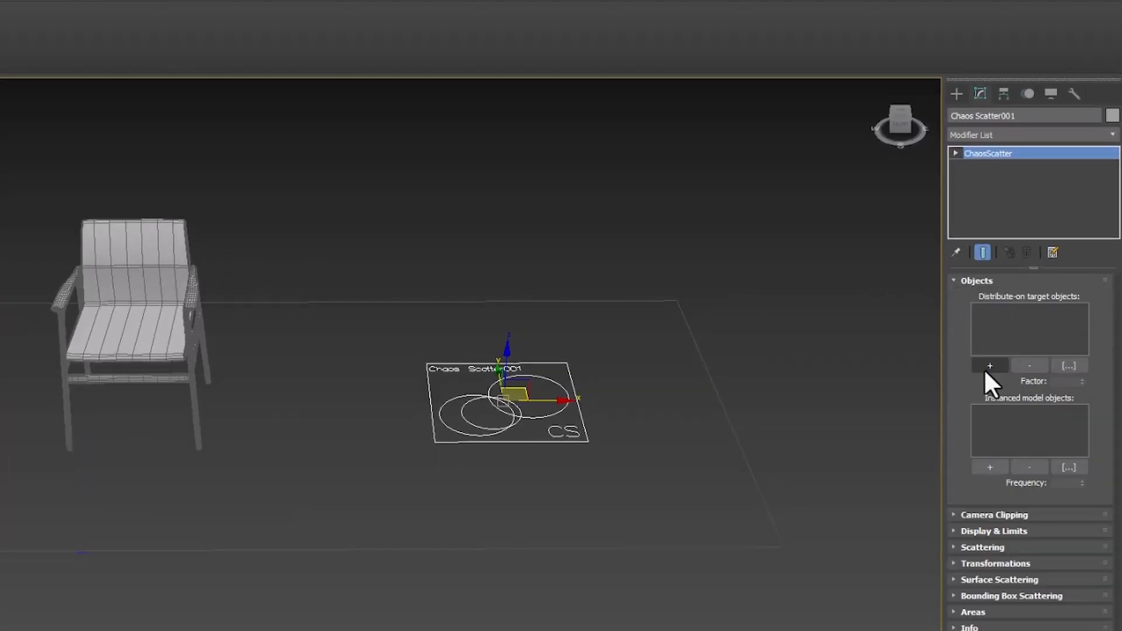
{"action": "left_click", "coordinate": [990, 365]}
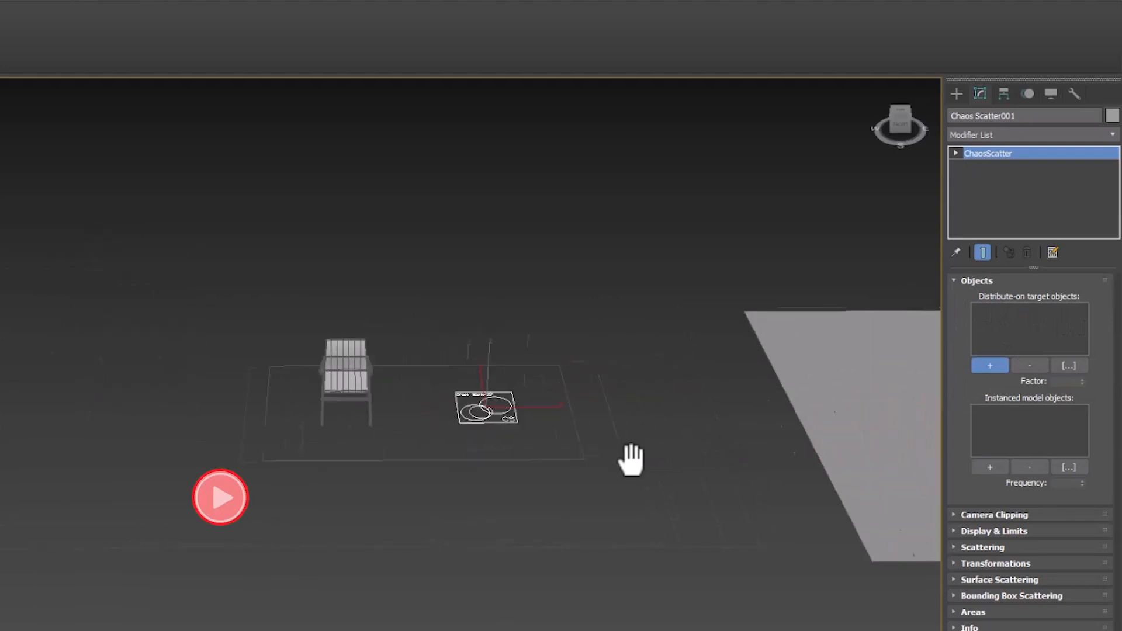
{"action": "left_click", "coordinate": [990, 365]}
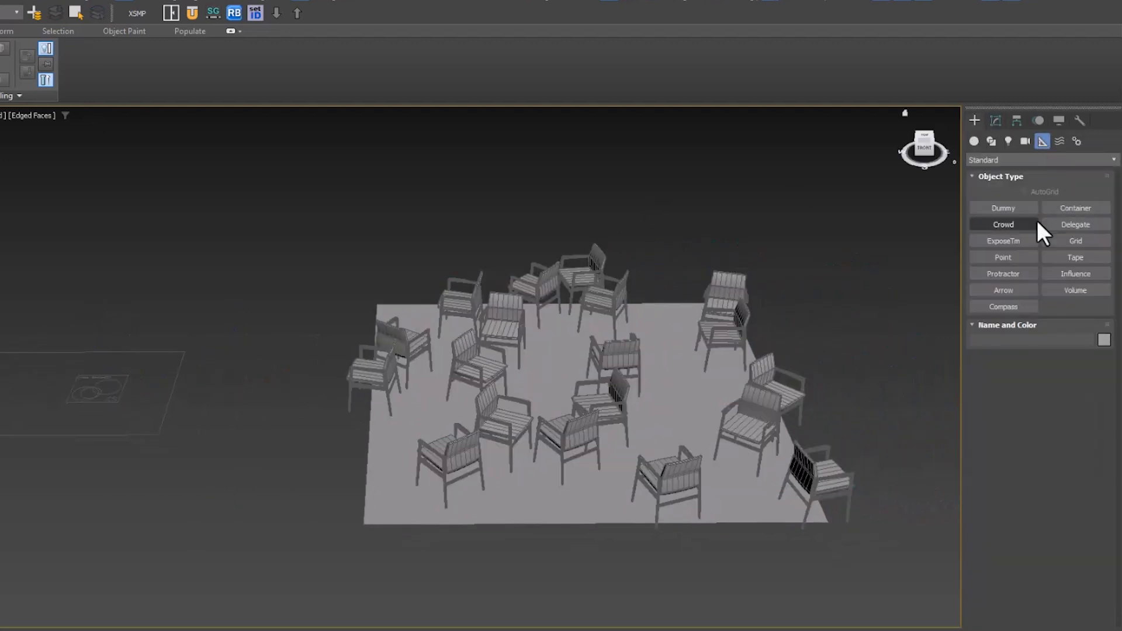
Make the chairs Look at a new Dummy001 target with Reverse ticked, and move the dummy.
{"action": "left_click", "coordinate": [1003, 208]}
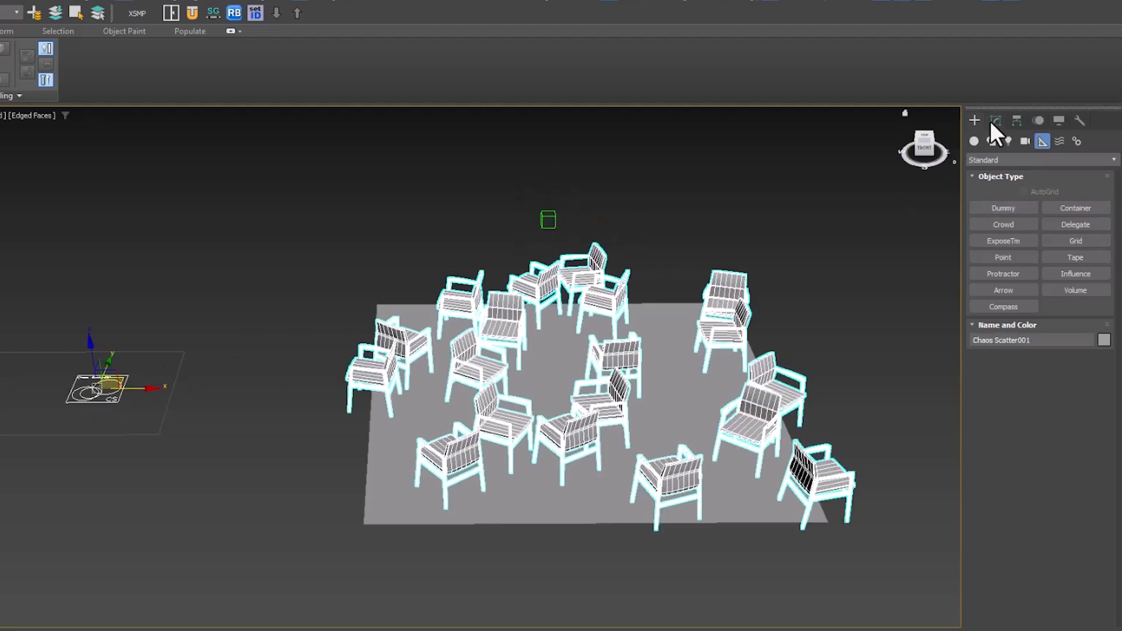
{"action": "left_click", "coordinate": [996, 120]}
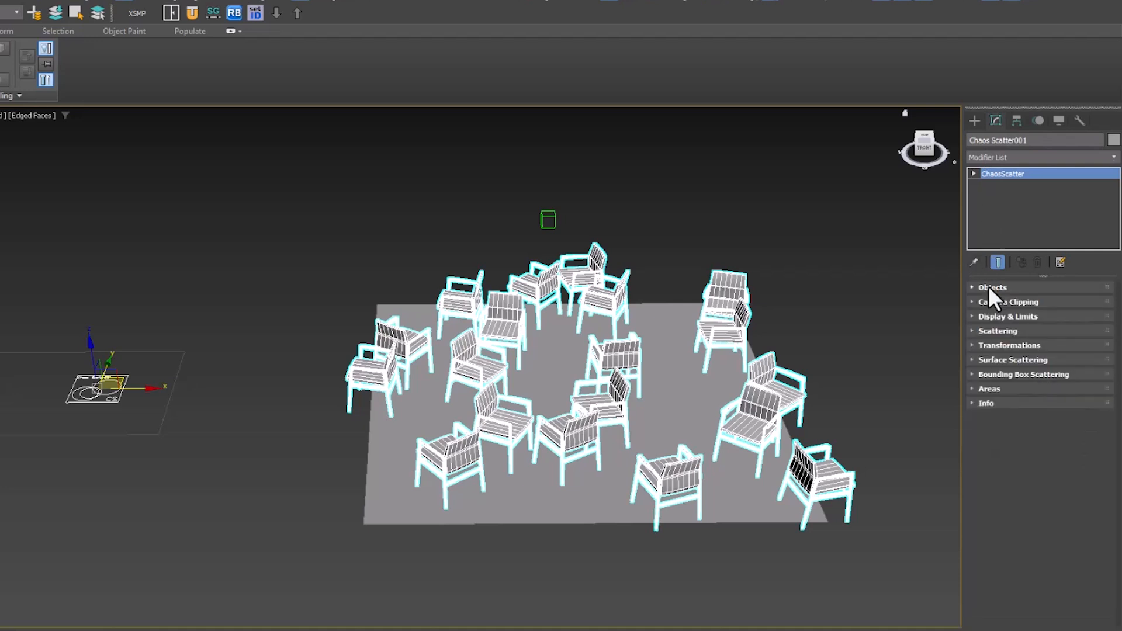
{"action": "left_click", "coordinate": [997, 330]}
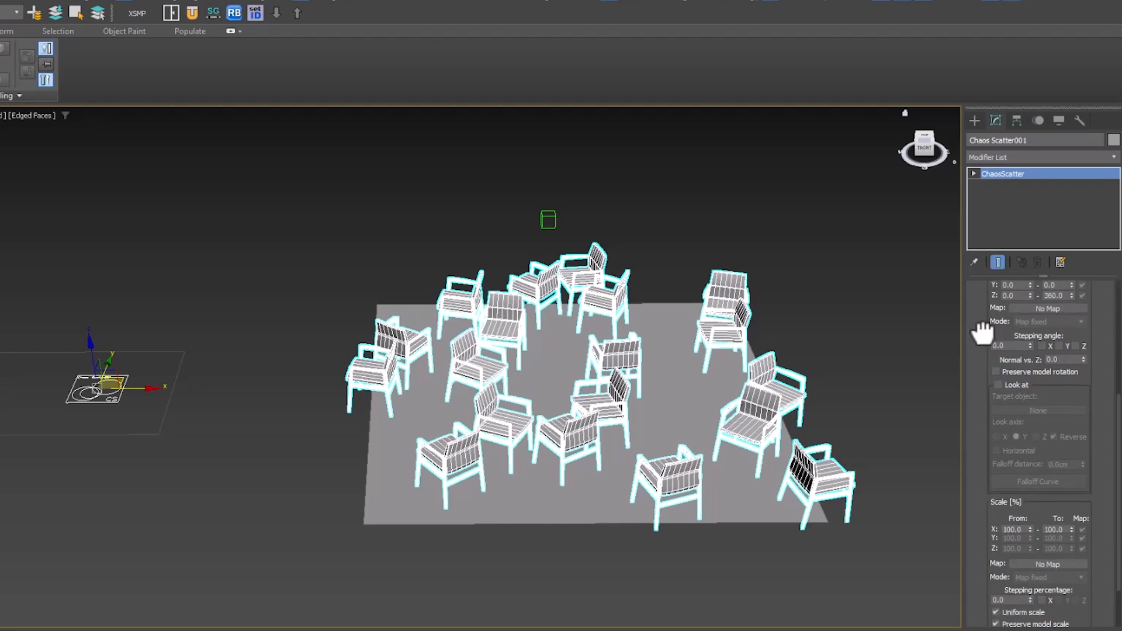
{"action": "left_click", "coordinate": [997, 385]}
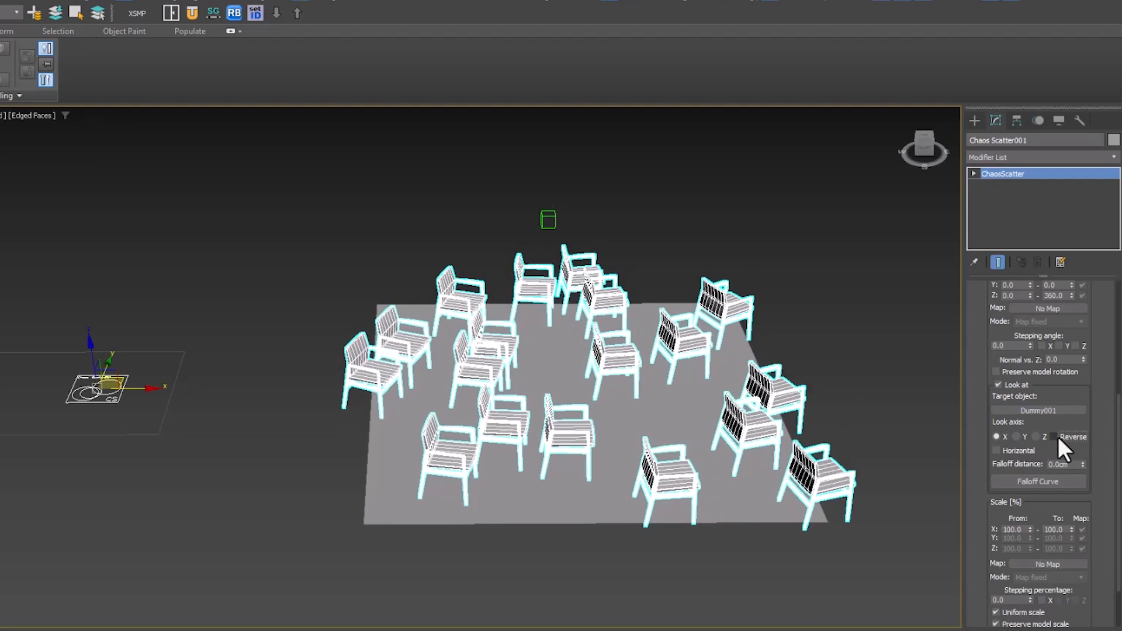
{"action": "left_click", "coordinate": [1061, 437]}
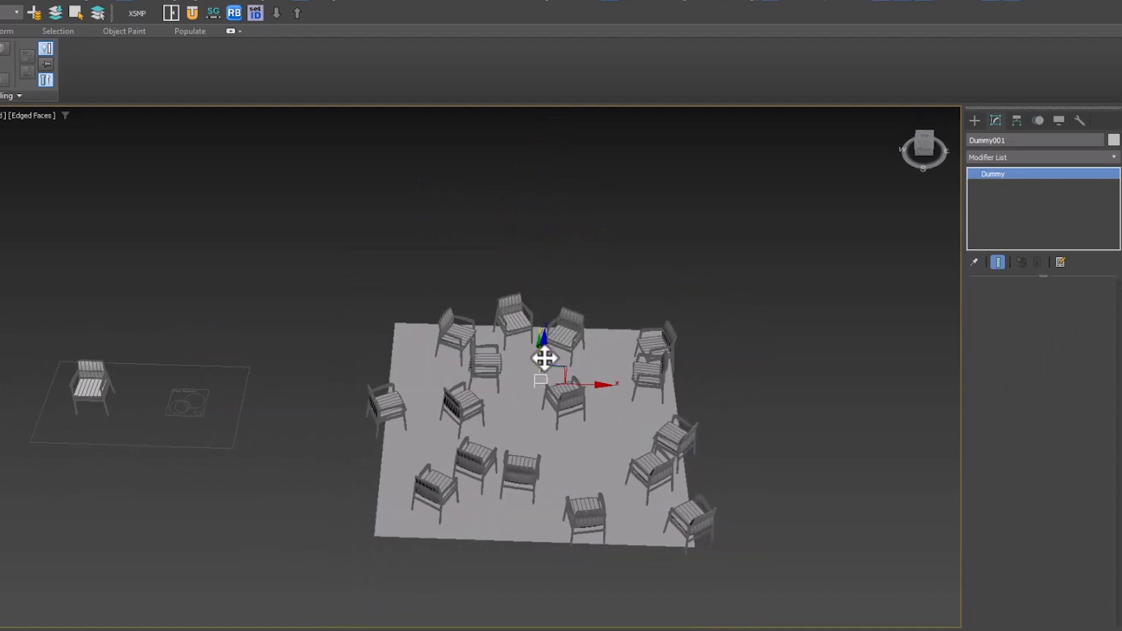
{"action": "left_click_drag", "start_coordinate": [546, 358], "coordinate": [551, 419]}
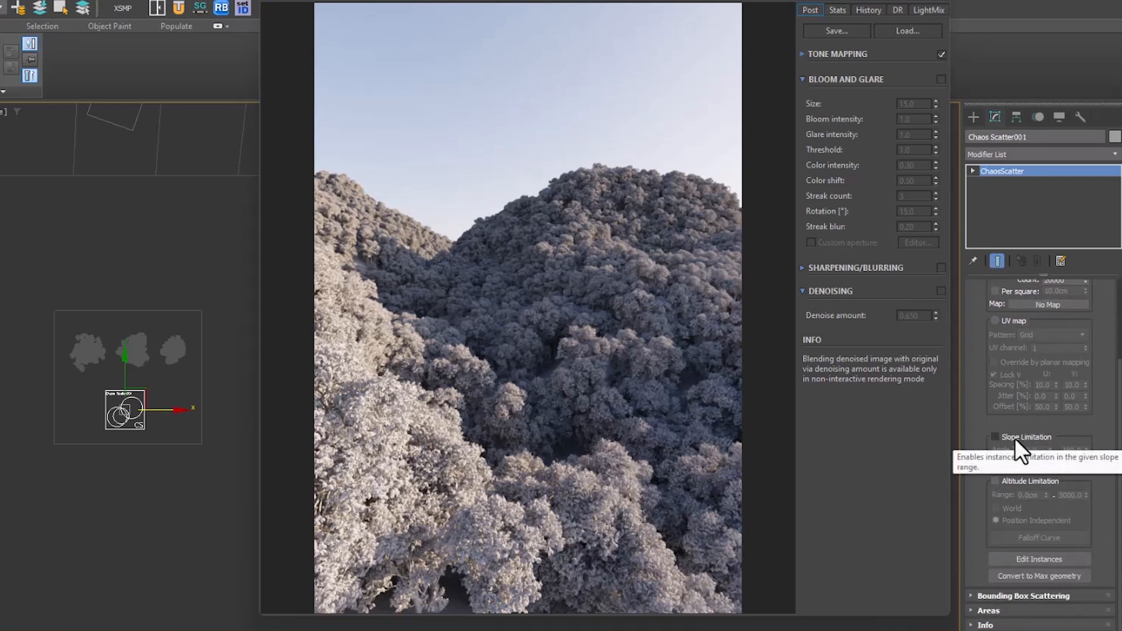
Enable Slope Limitation and Altitude Limitation with a minimum range of -10000.
{"action": "left_click", "coordinate": [995, 437]}
{"action": "type", "text": "50"}
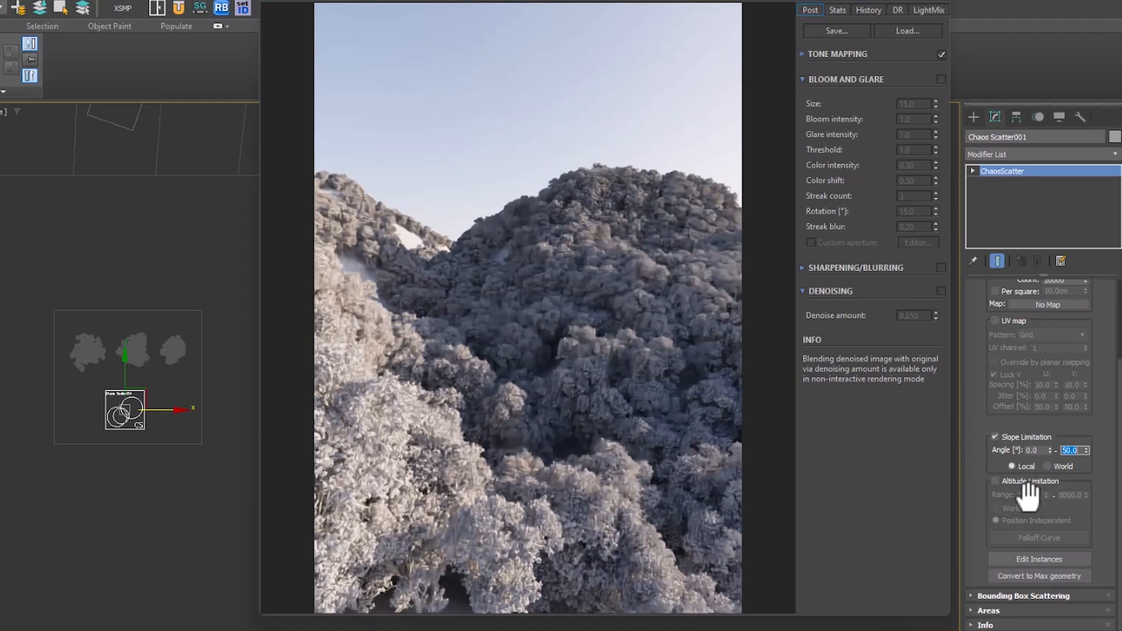
{"action": "left_click", "coordinate": [996, 481]}
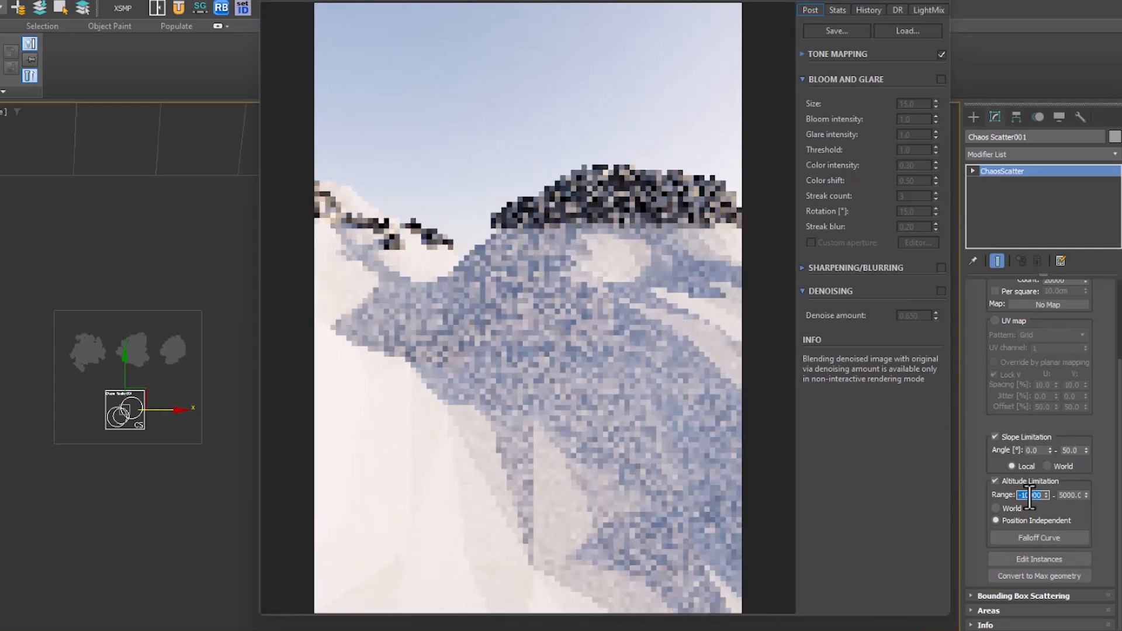
{"action": "type", "text": "-10000"}
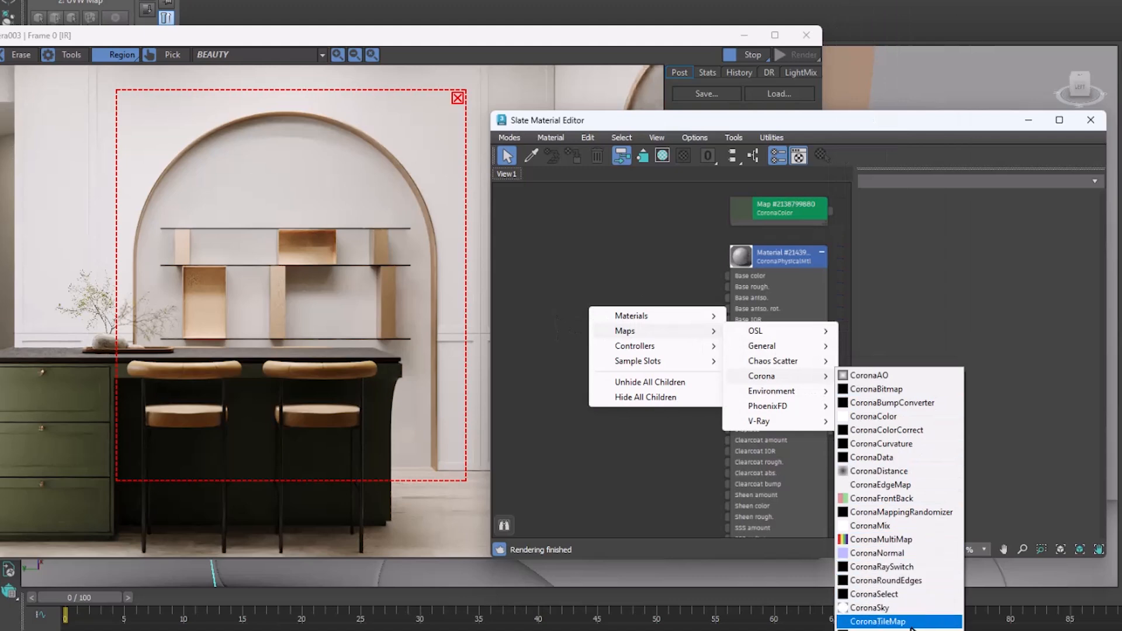
Add a CoronaTileMap to the wall material and set its pattern to Stack Bond.
{"action": "left_click", "coordinate": [878, 620]}
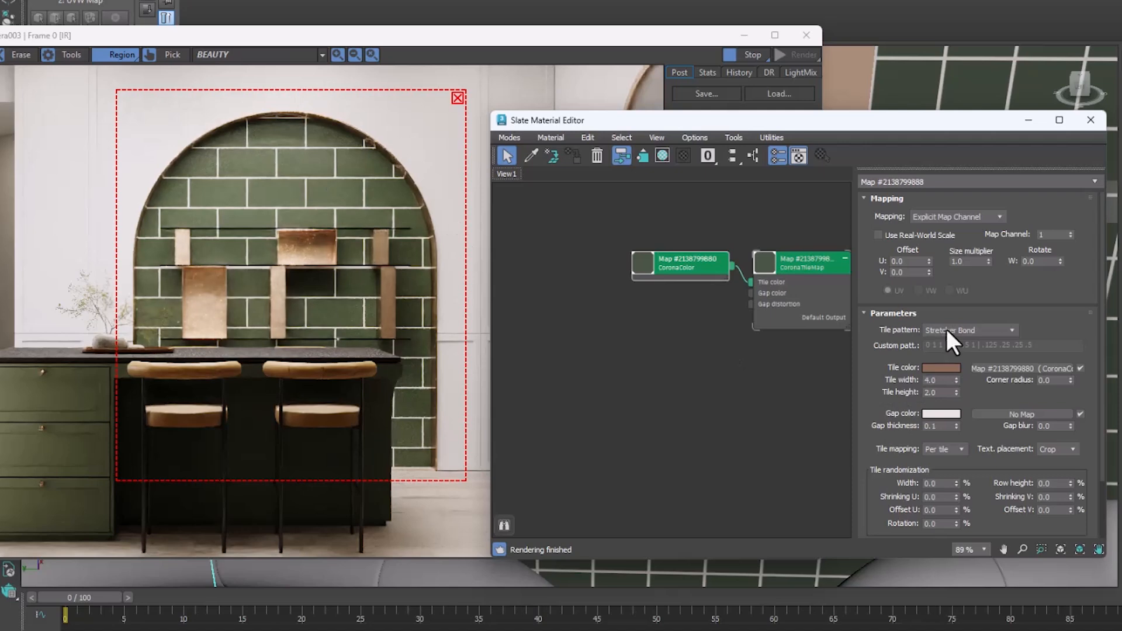
{"action": "left_click", "coordinate": [969, 330]}
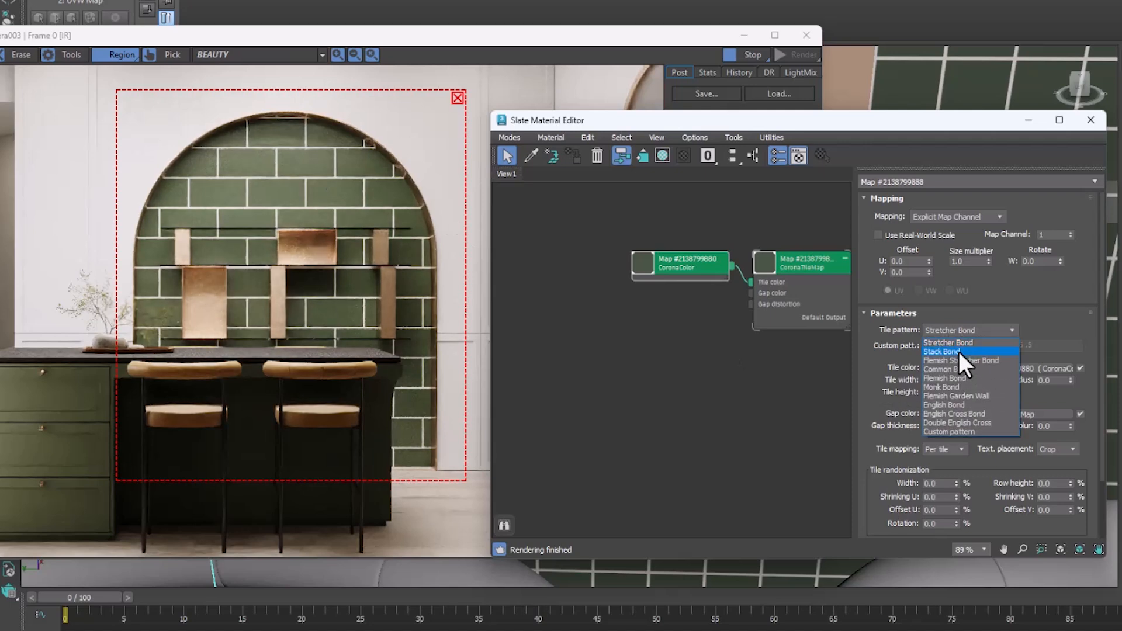
{"action": "left_click", "coordinate": [946, 378]}
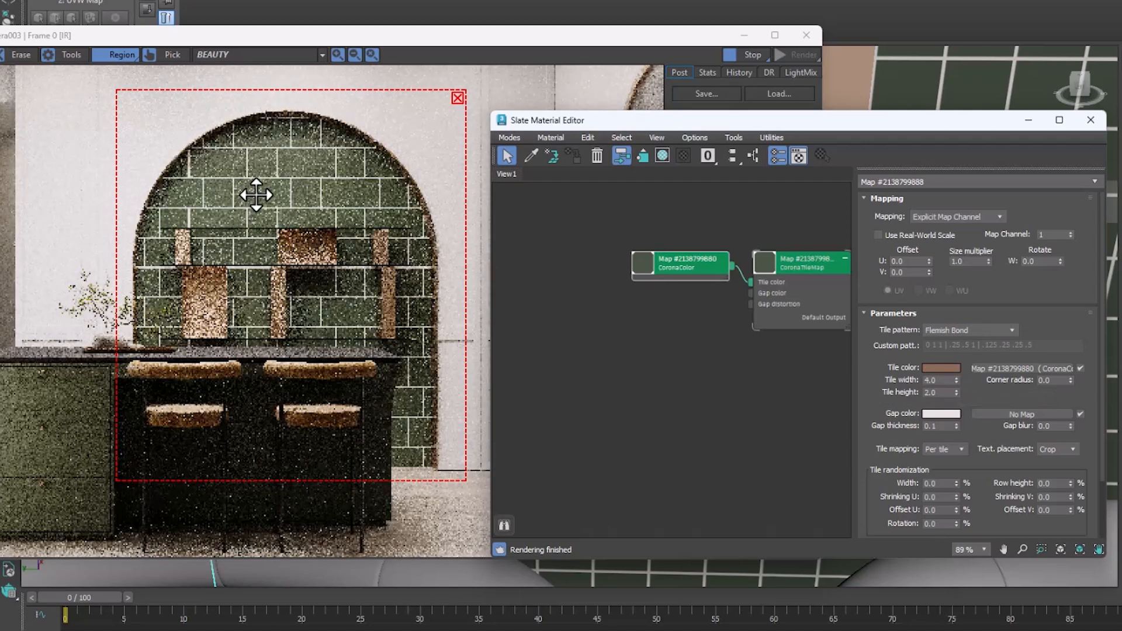
{"action": "left_click", "coordinate": [969, 330]}
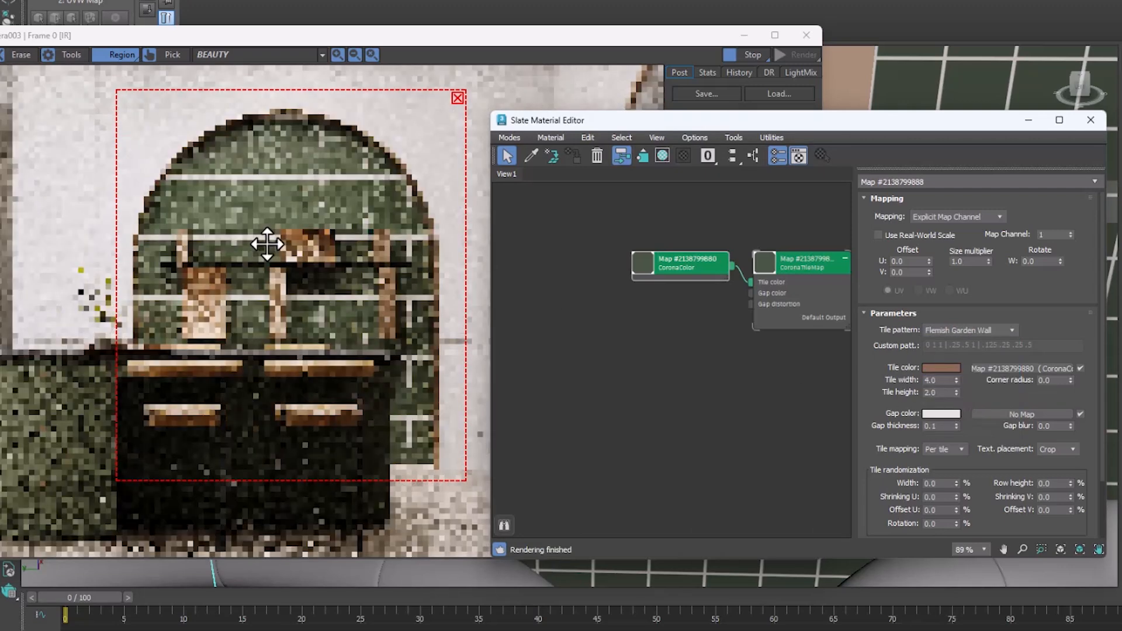
{"action": "left_click", "coordinate": [968, 330]}
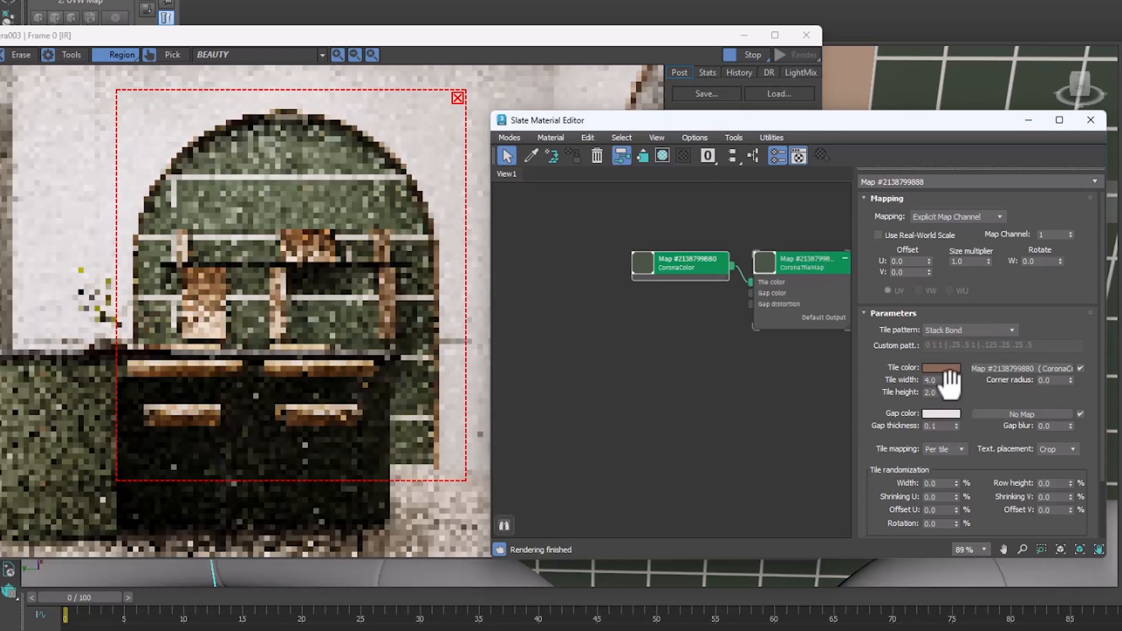
Edit the tile colour and feed a colour map into the tile map.
{"action": "left_click", "coordinate": [955, 380]}
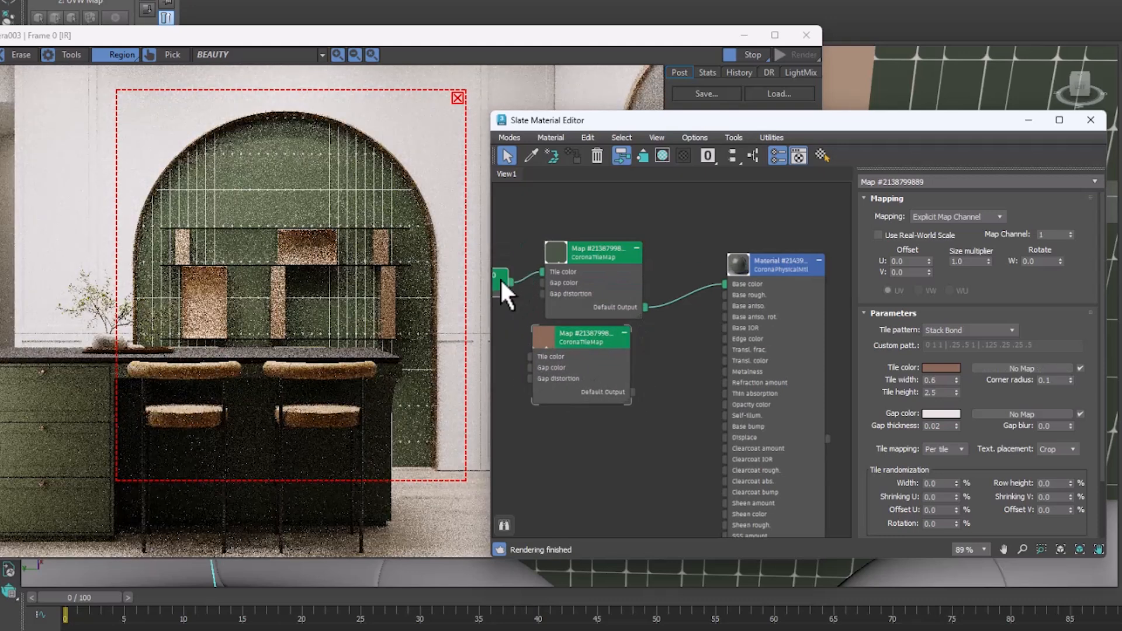
{"action": "left_click", "coordinate": [941, 367]}
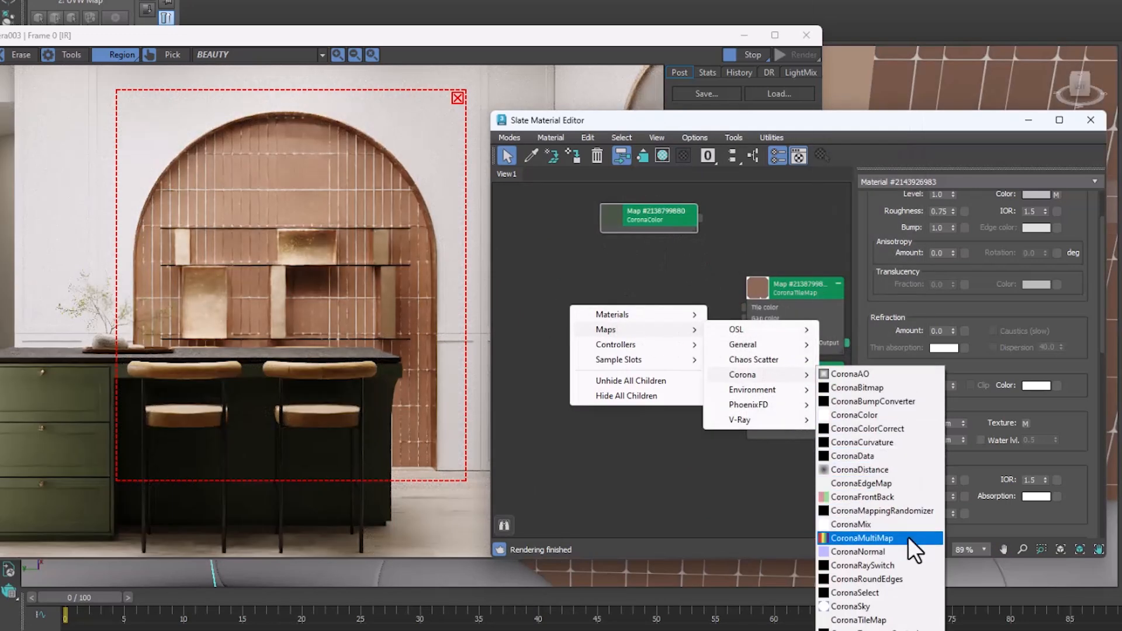
Wire a CoronaMultiMap into Tile color, set Common Bond pattern and tile width 3.0.
{"action": "left_click", "coordinate": [862, 538]}
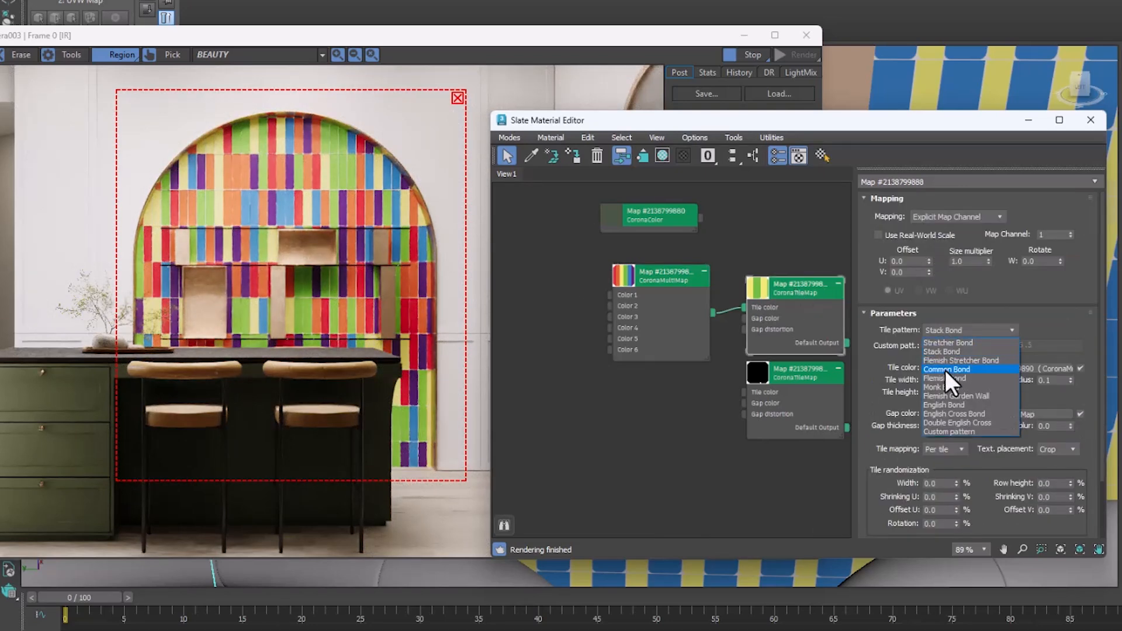
{"action": "left_click", "coordinate": [946, 371]}
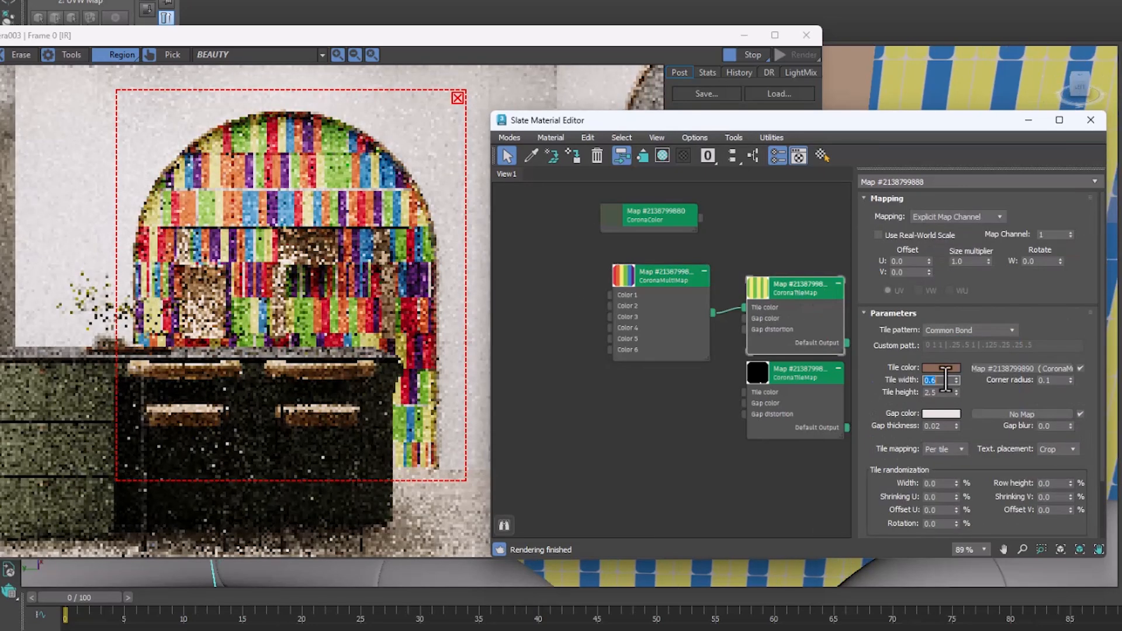
{"action": "type", "text": "3.0"}
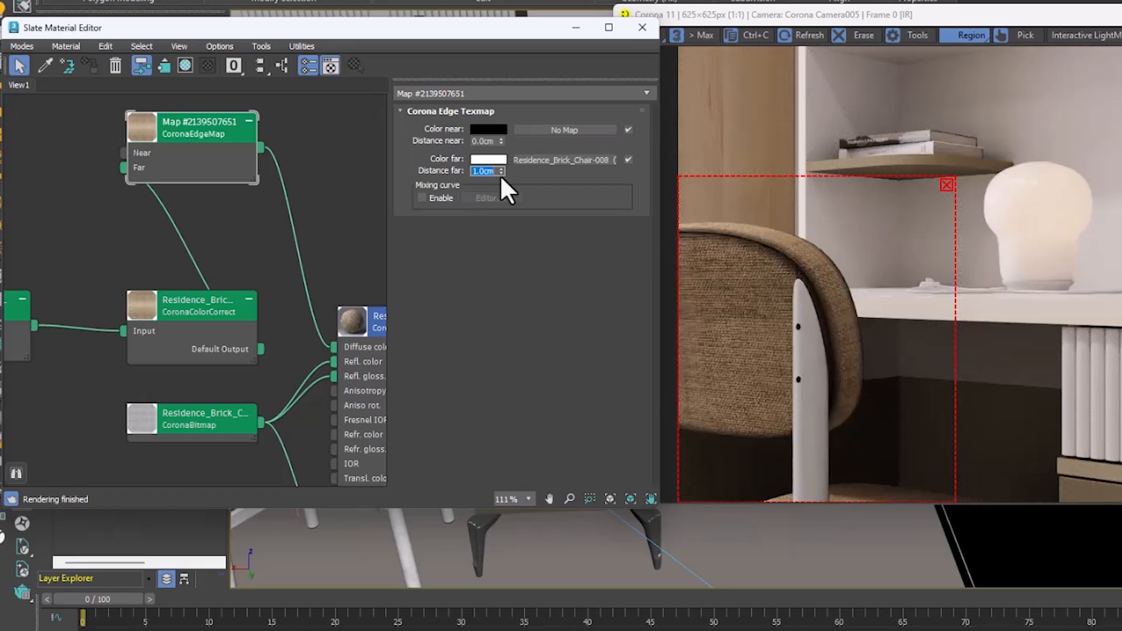
Set the CoronaEdgeMap Distance far to 0.5 cm and move to Distance near.
{"action": "left_click", "coordinate": [487, 141]}
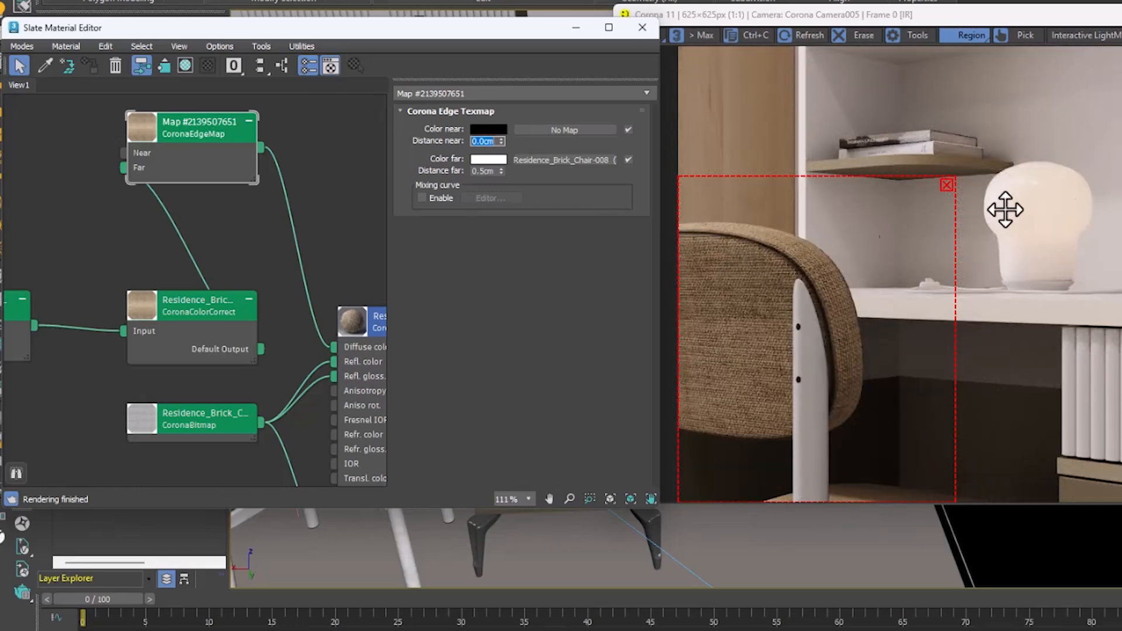
{"action": "left_click", "coordinate": [642, 27]}
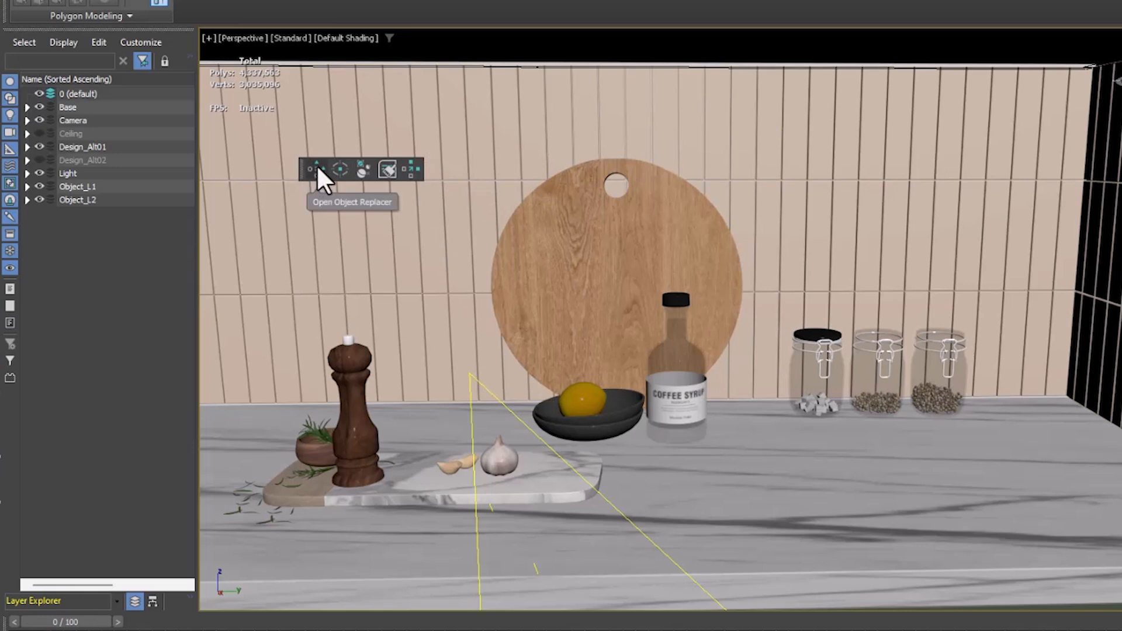
{"action": "mouse_move", "coordinate": [323, 177]}
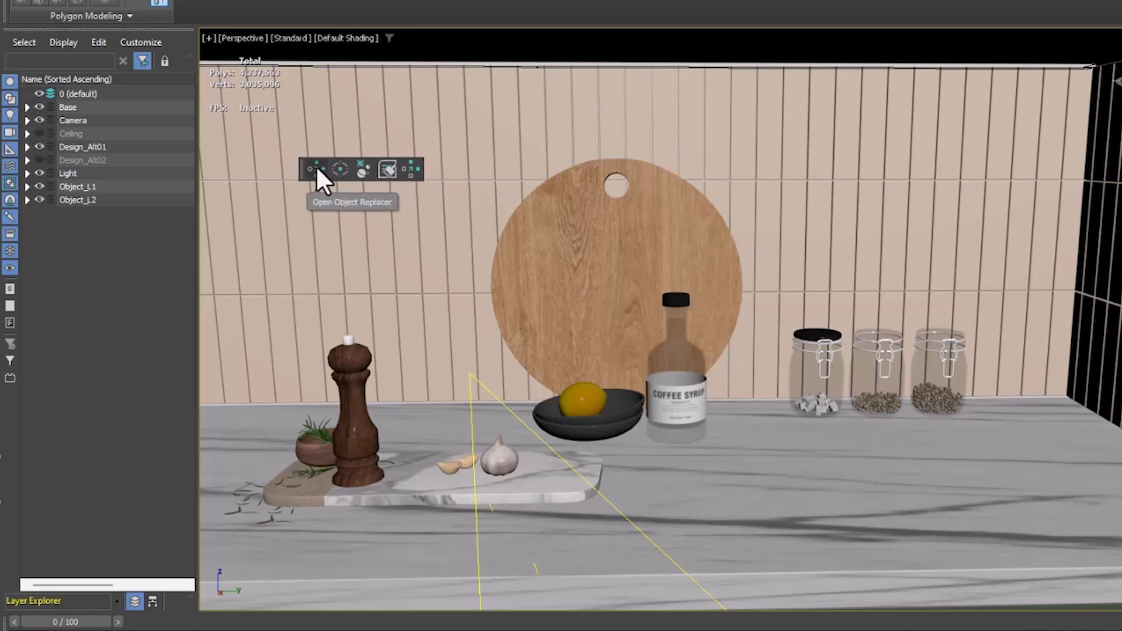
Replace the three glass jars with the coffee syrup bottle via Object Replacer.
{"action": "left_click", "coordinate": [387, 170]}
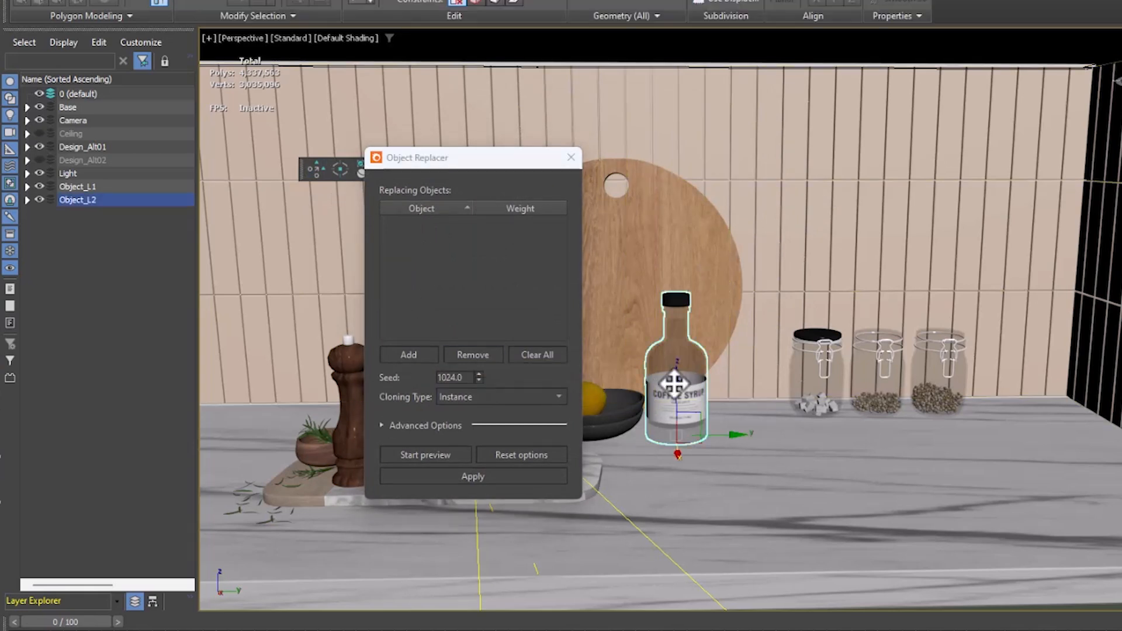
{"action": "left_click", "coordinate": [408, 354]}
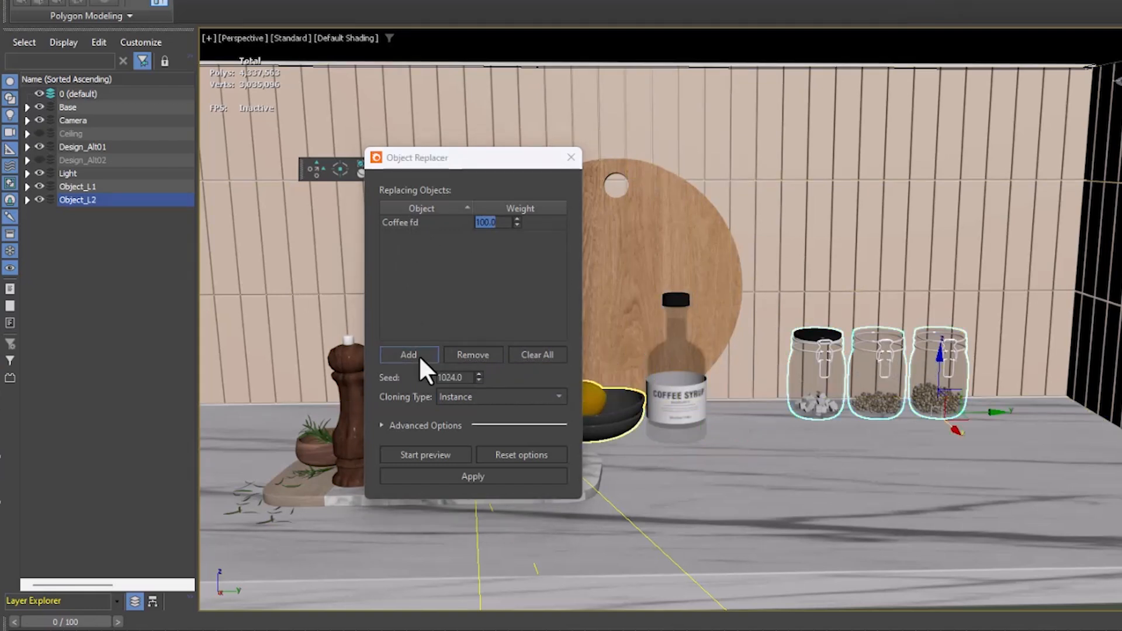
{"action": "left_click", "coordinate": [426, 455]}
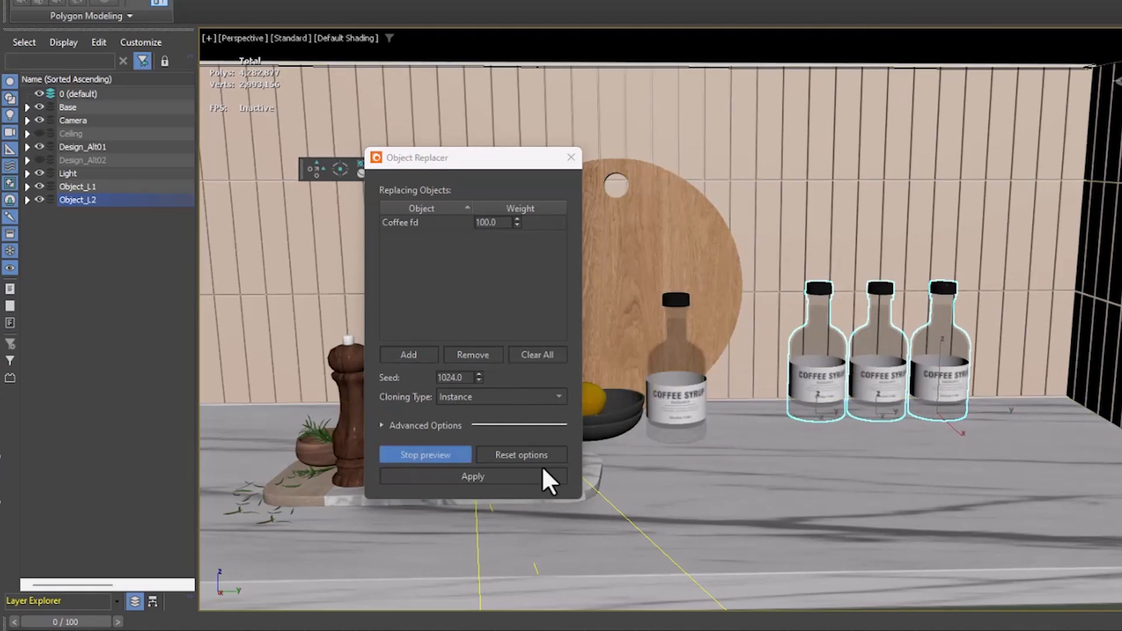
{"action": "left_click", "coordinate": [570, 157]}
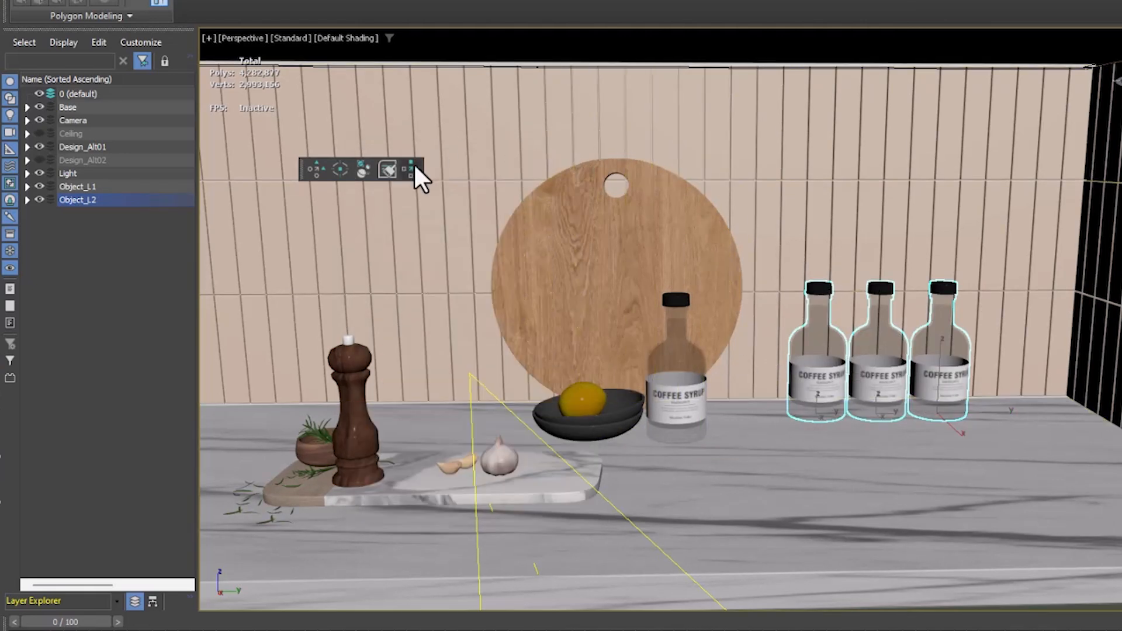
{"action": "mouse_move", "coordinate": [387, 170]}
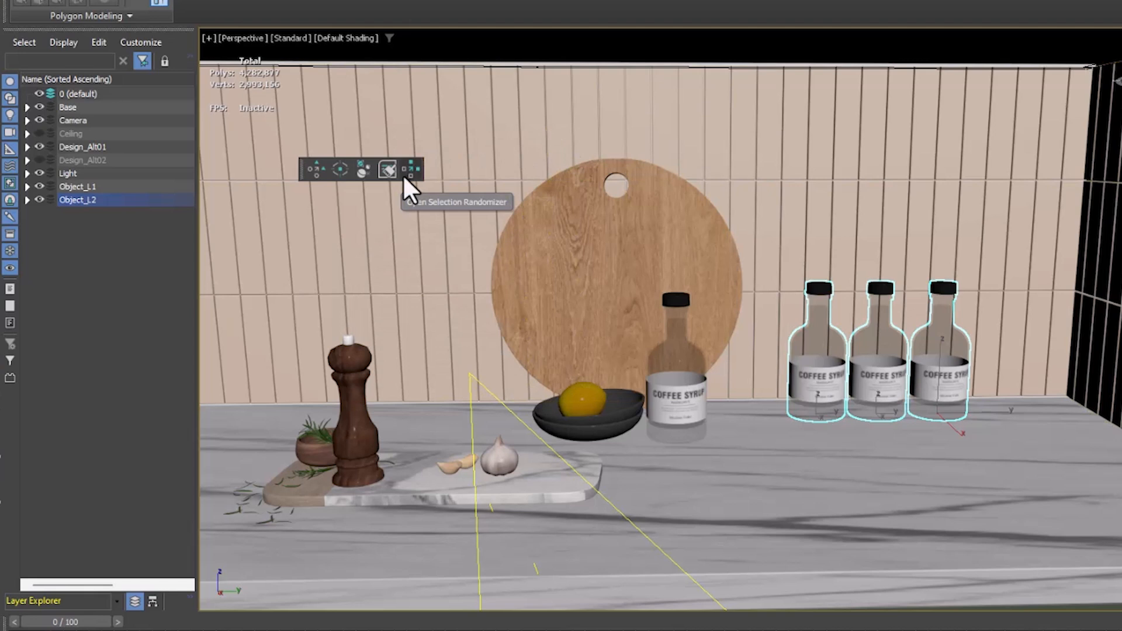
Randomly select a percentage of the bottles with Selection Randomizer, keeping two of three.
{"action": "left_click", "coordinate": [387, 170]}
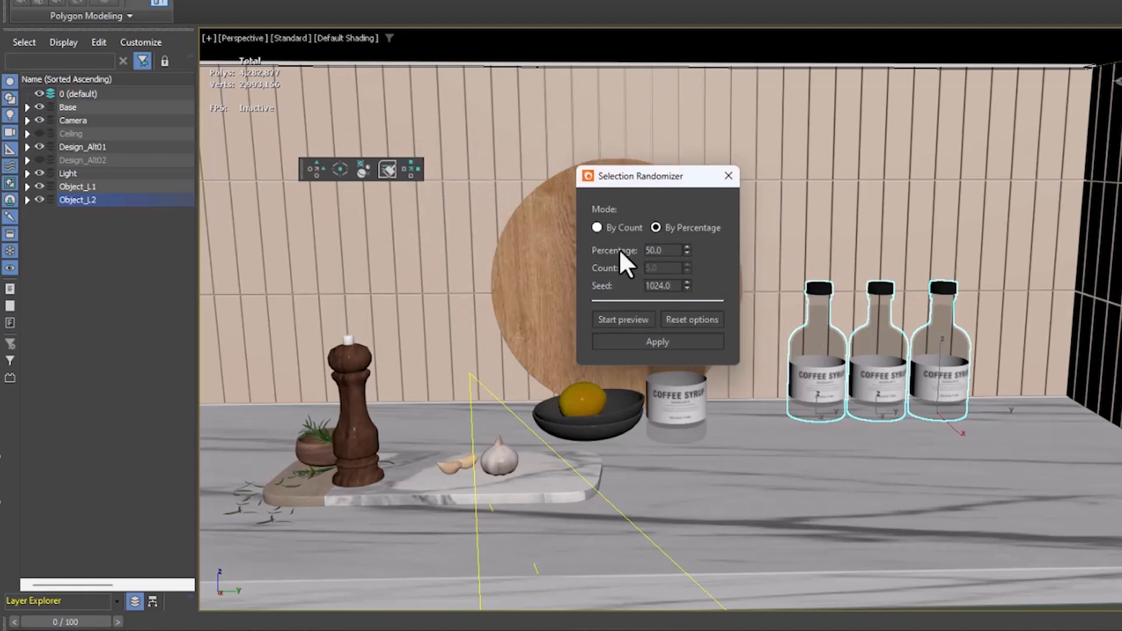
{"action": "left_click", "coordinate": [622, 319]}
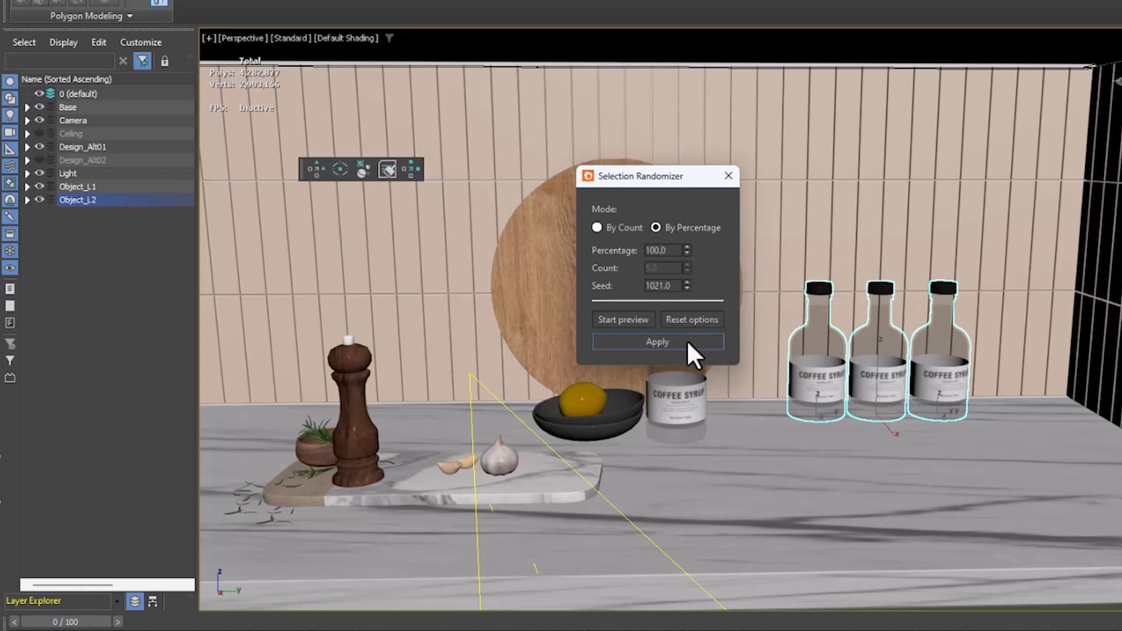
{"action": "left_click", "coordinate": [656, 342]}
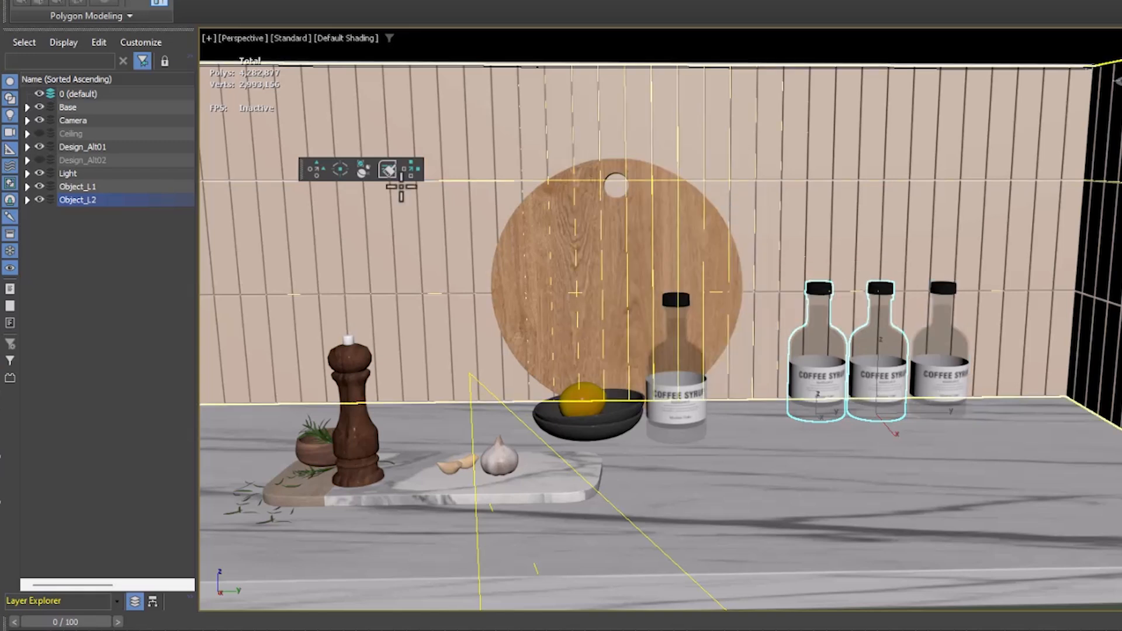
{"action": "mouse_move", "coordinate": [343, 169]}
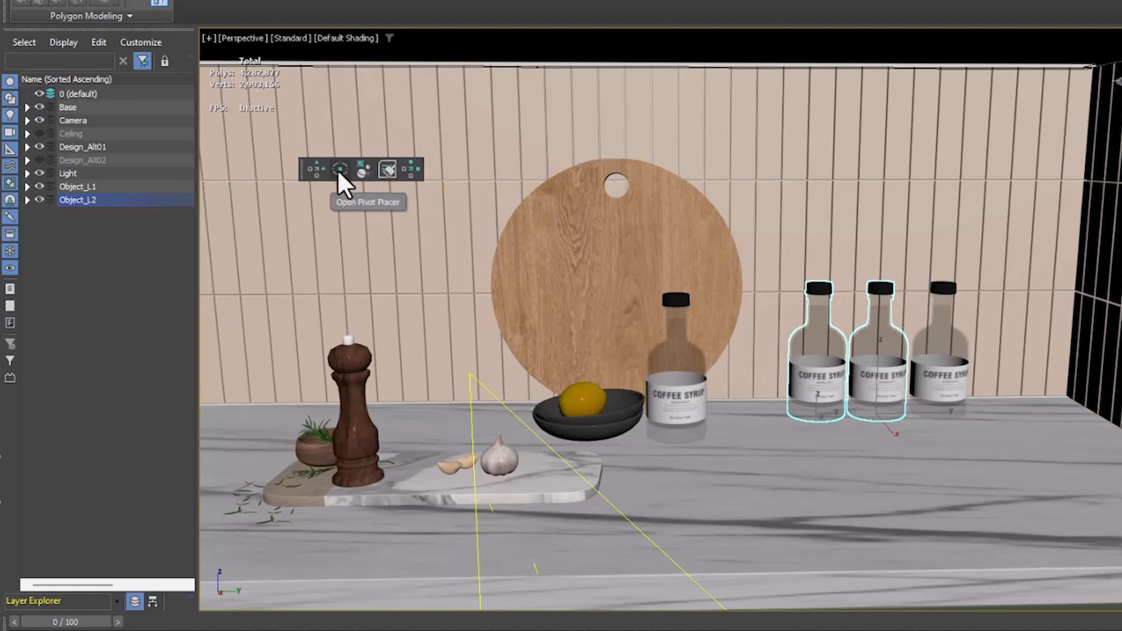
Preview random Z rotations of 0–180° on the bottles and try a new seed.
{"action": "left_click", "coordinate": [363, 169]}
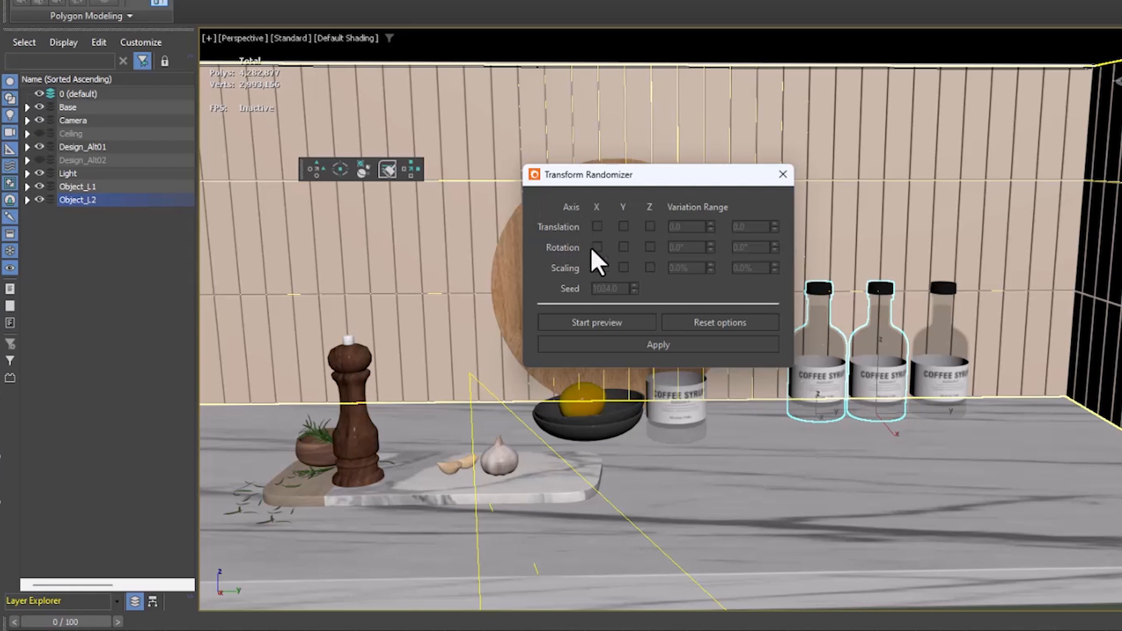
{"action": "left_click", "coordinate": [650, 247]}
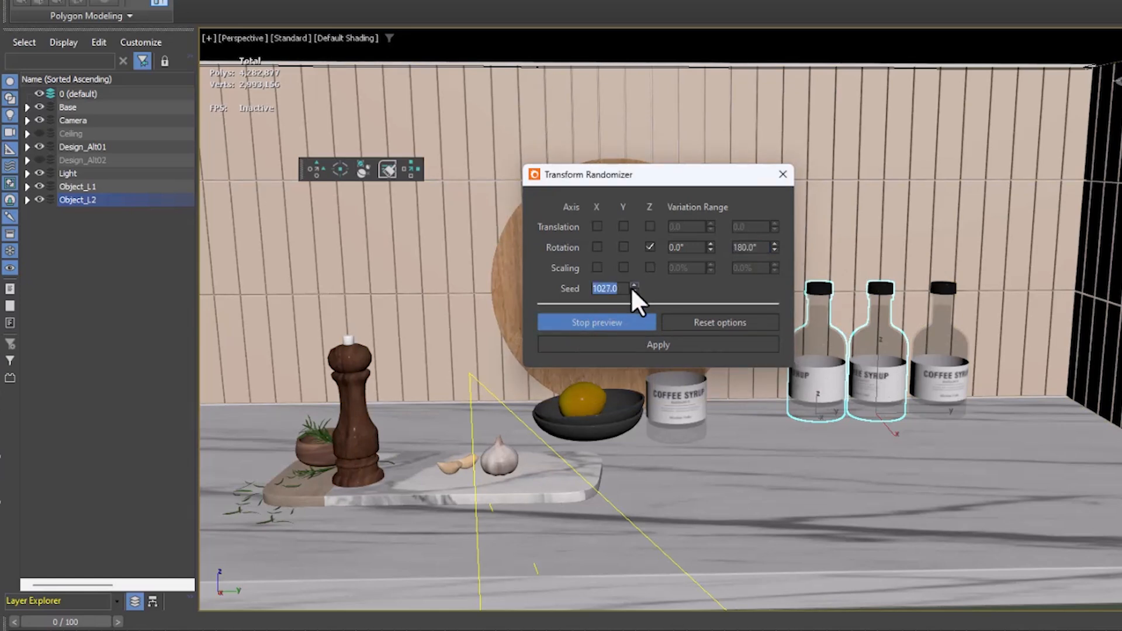
{"action": "left_click", "coordinate": [633, 285]}
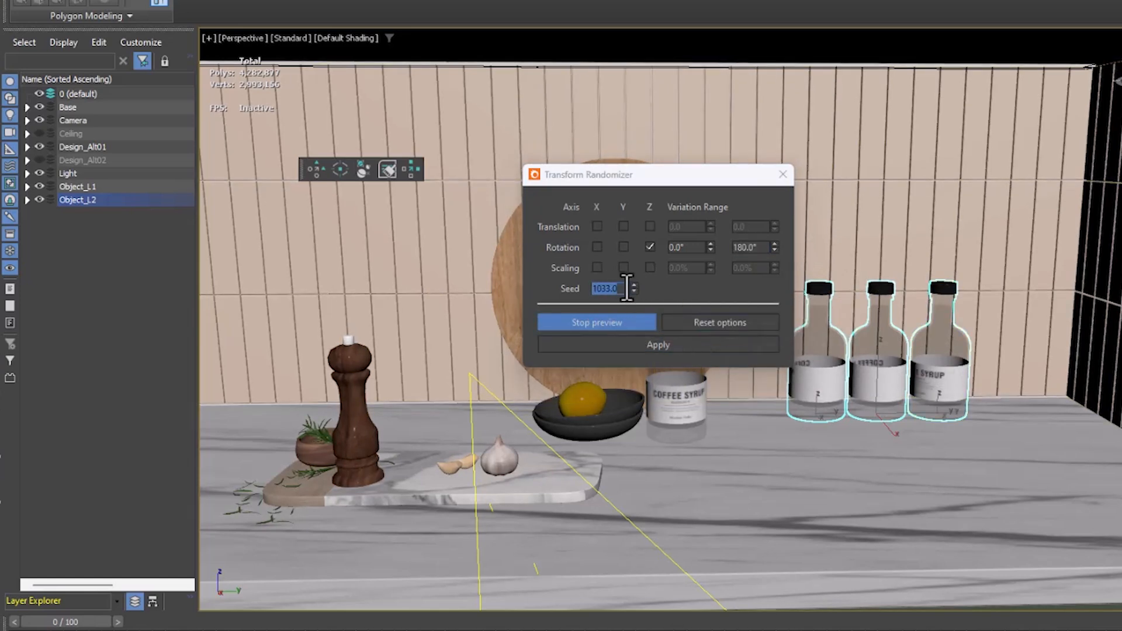